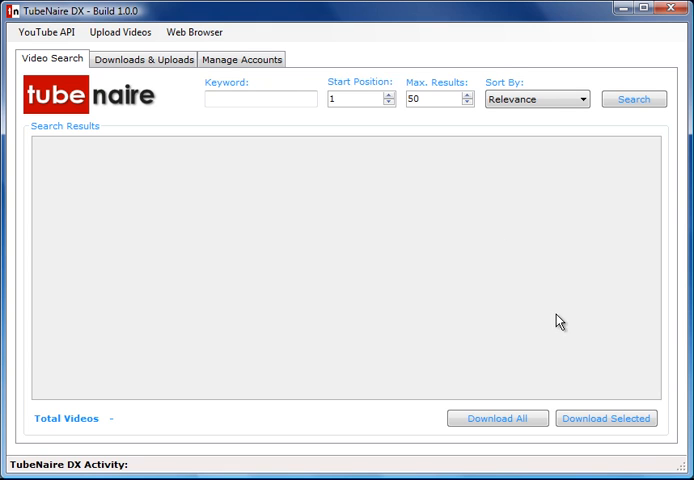
- Type 'dog training' into the Video Search Keyword field
left_click(261, 99)
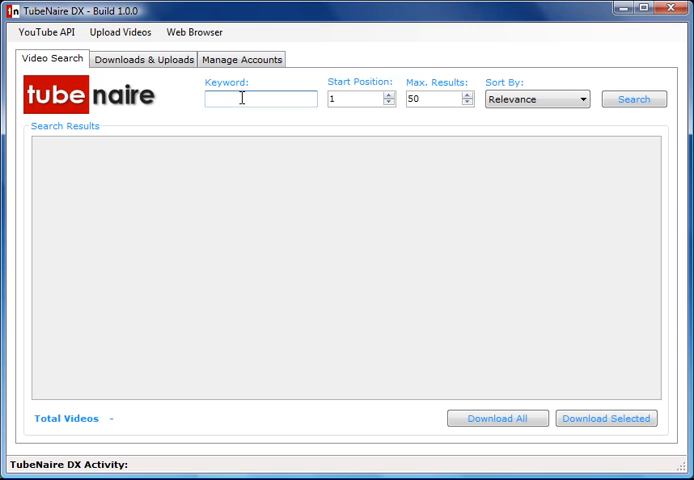
type("do")
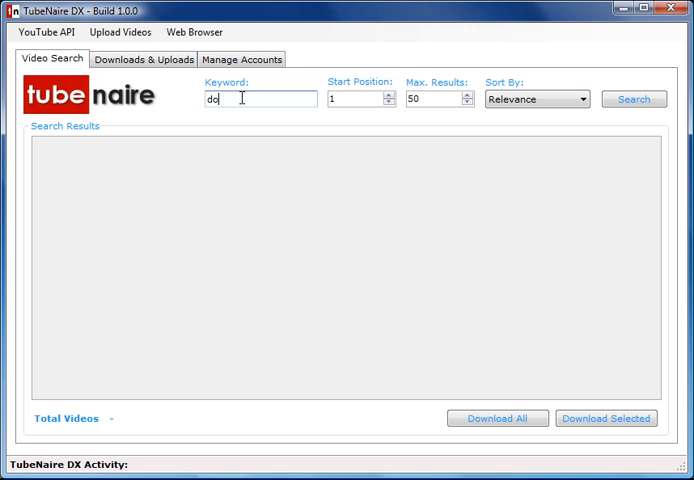
type("g tra")
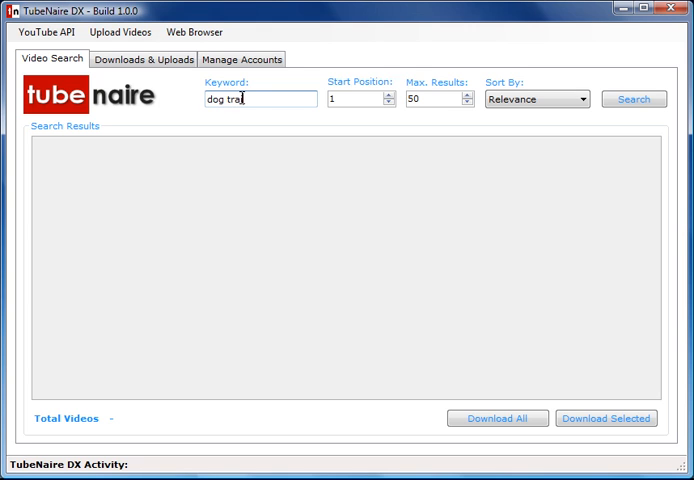
type("ining")
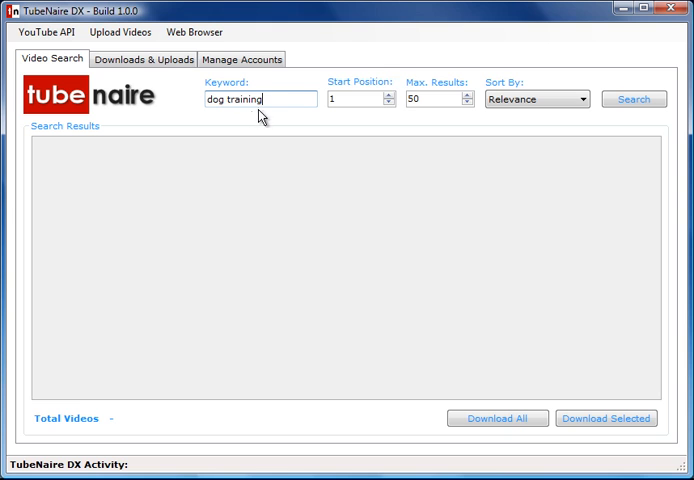
mouse_move(374, 90)
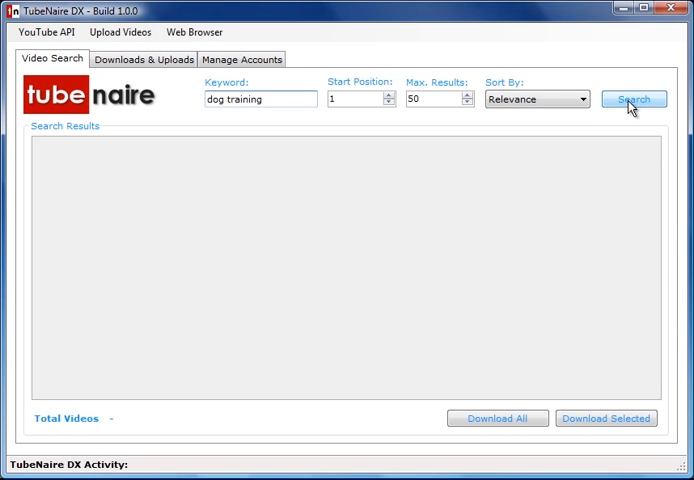
- Run the dog training search and scroll across the results grid's columns
left_click(634, 99)
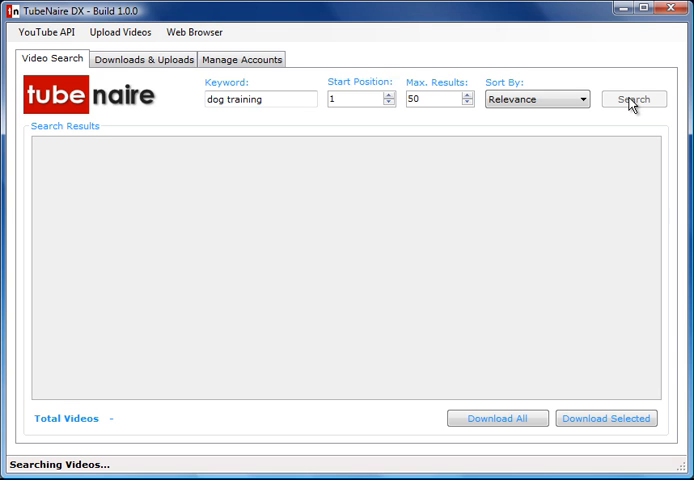
mouse_move(501, 148)
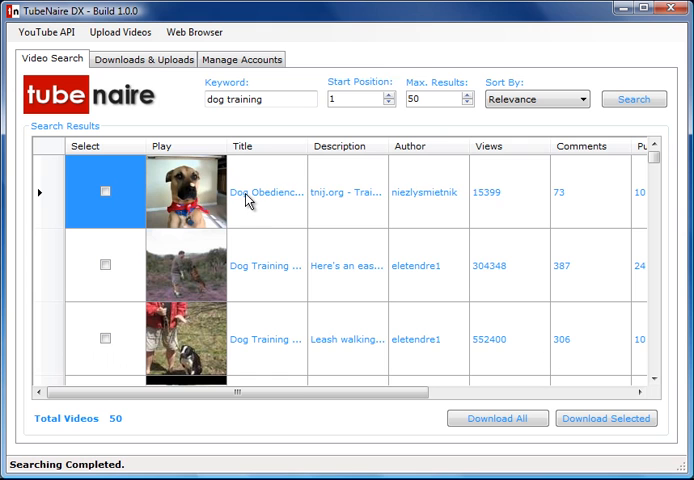
mouse_move(345, 218)
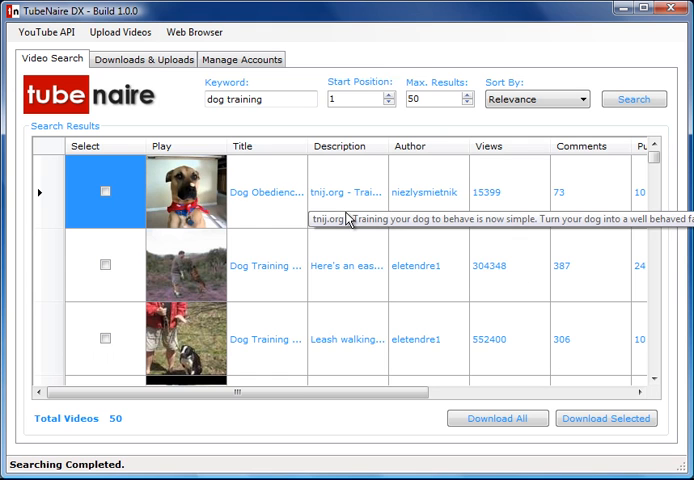
mouse_move(140, 202)
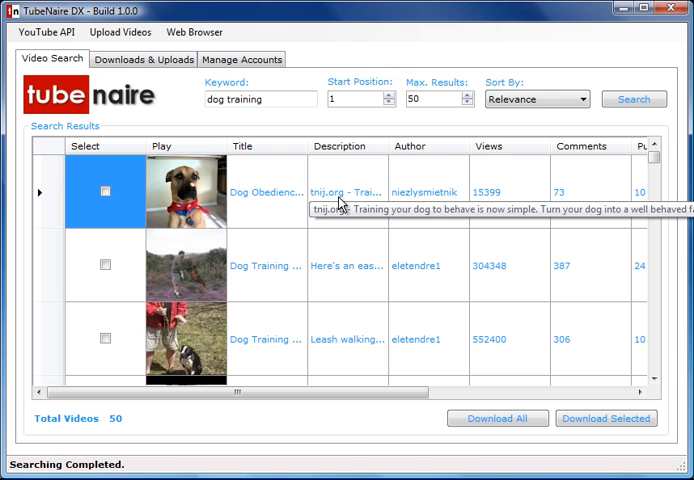
mouse_move(425, 204)
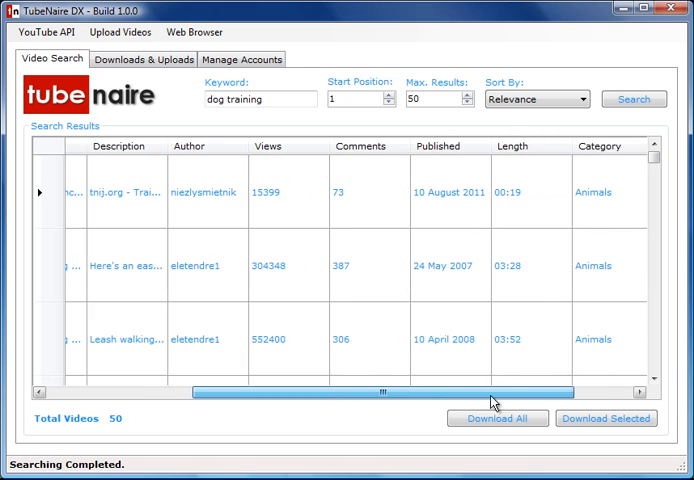
scroll("right", 3)
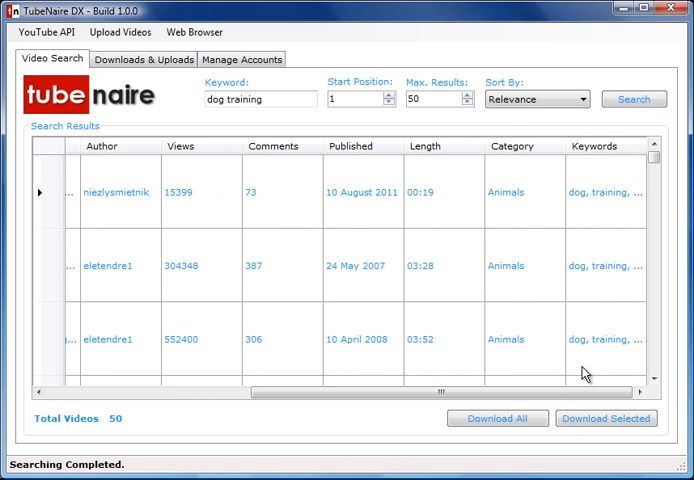
mouse_move(609, 192)
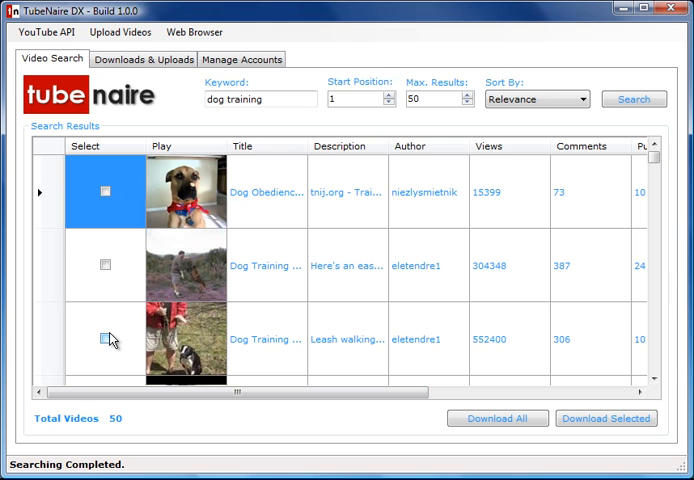
- Select the first three results, queue them for download, and start downloading
left_click(105, 191)
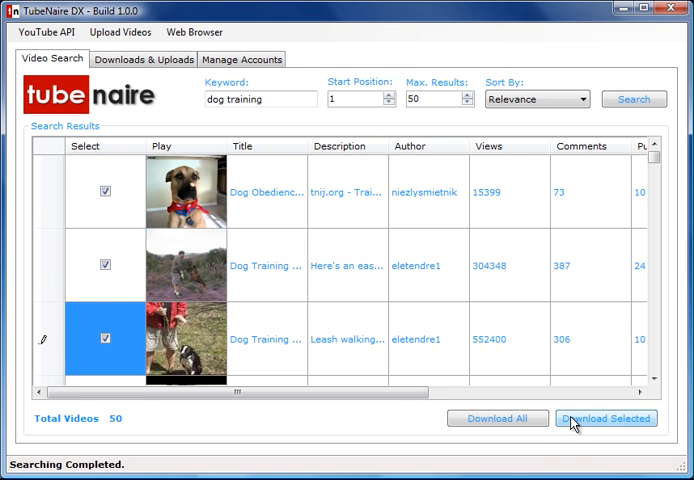
left_click(606, 418)
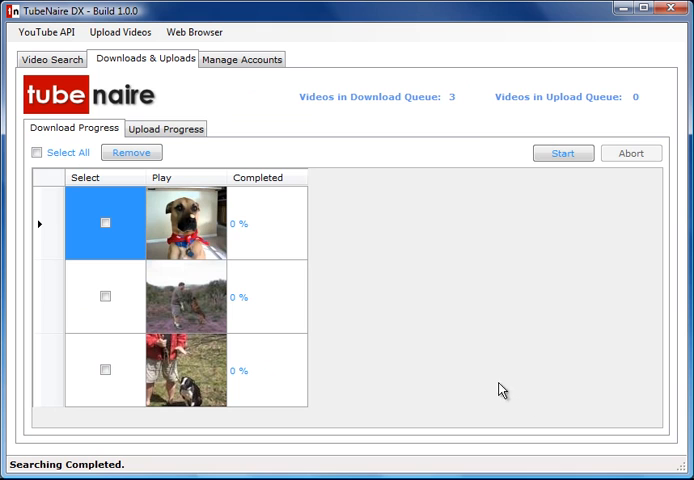
left_click(563, 153)
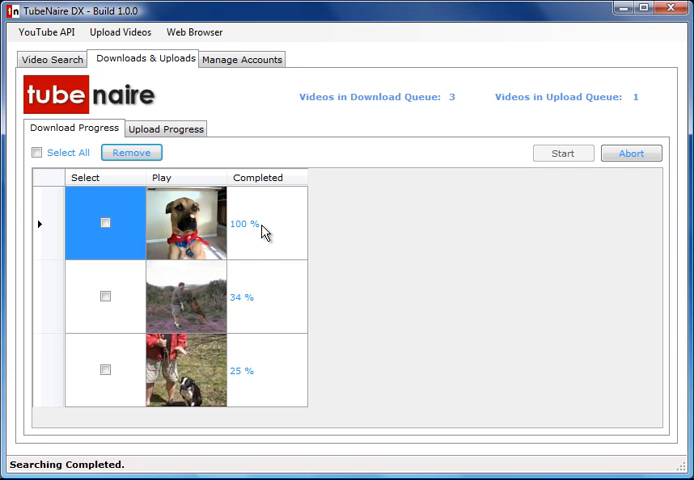
mouse_move(259, 242)
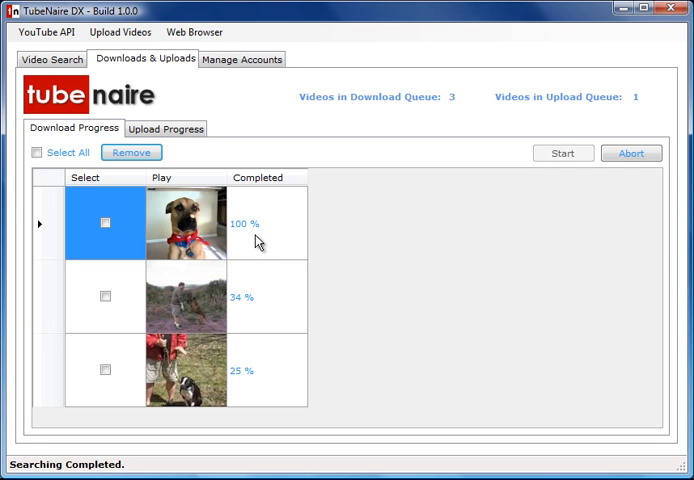
mouse_move(256, 262)
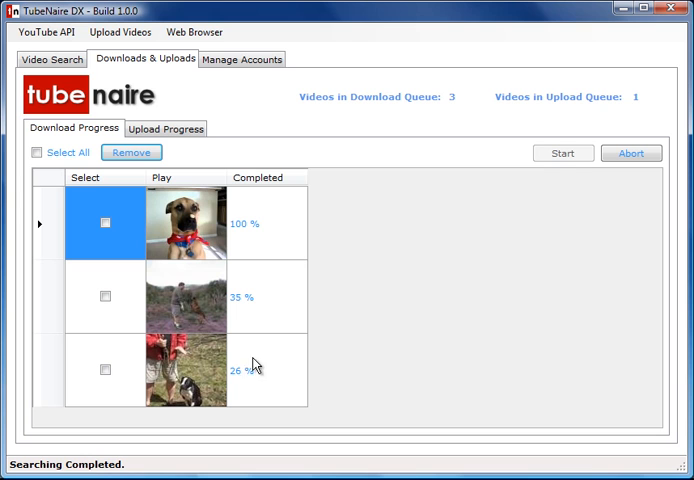
mouse_move(145, 228)
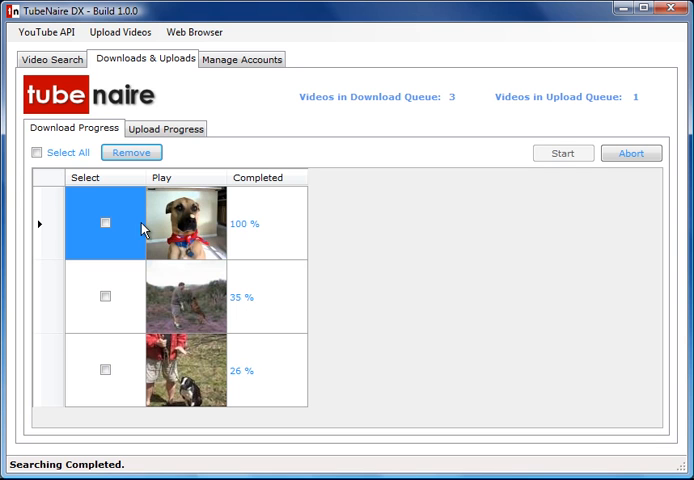
mouse_move(180, 232)
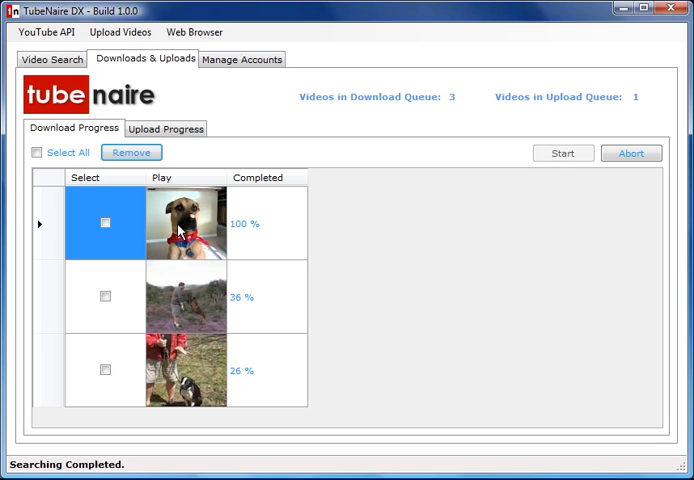
- Retitle the queued obedience video 'Dog Training' in the upload queue
left_click(165, 128)
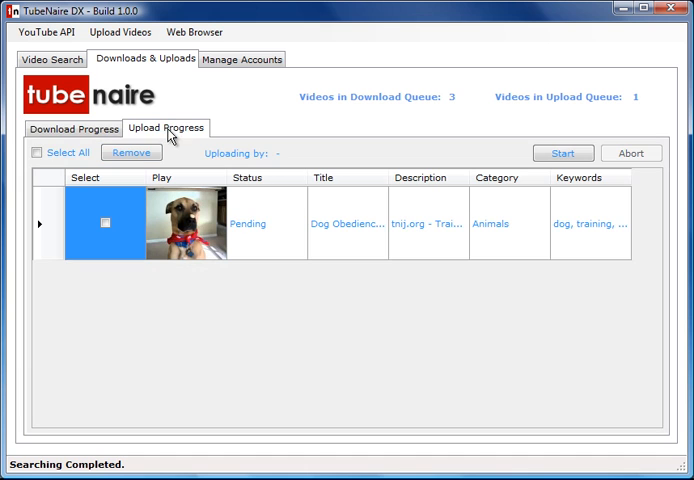
mouse_move(245, 227)
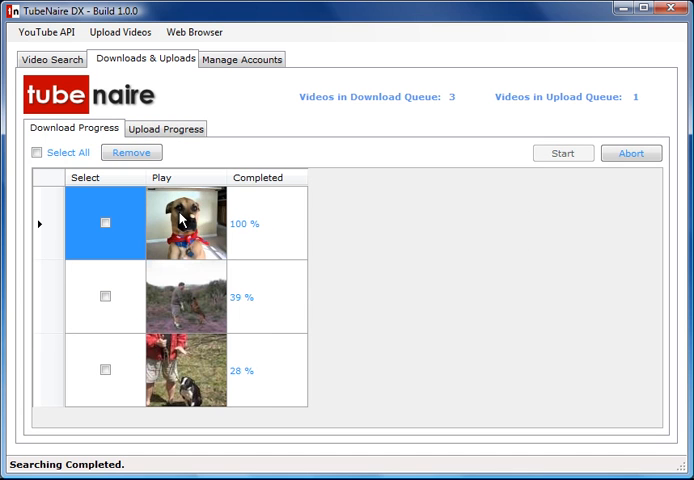
left_click(166, 128)
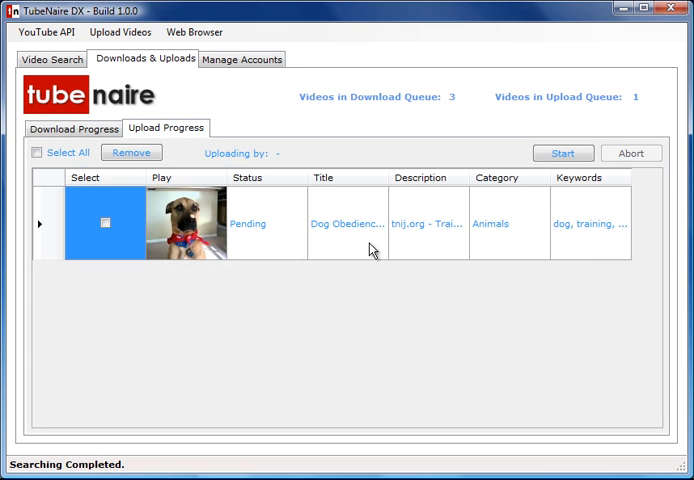
mouse_move(318, 227)
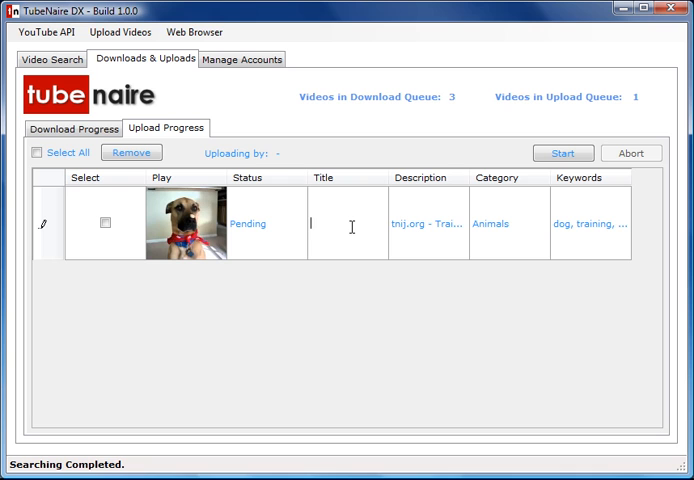
type("Dog Training")
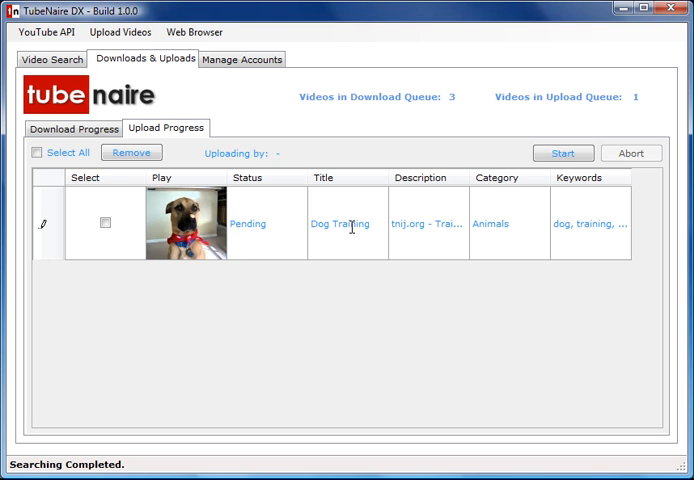
- Edit the queued video's description and keywords
double_click(428, 223)
type("Dog Training")
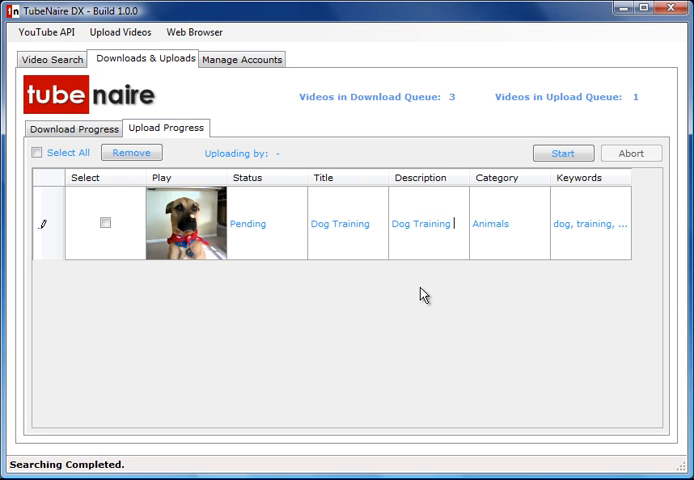
type("vid")
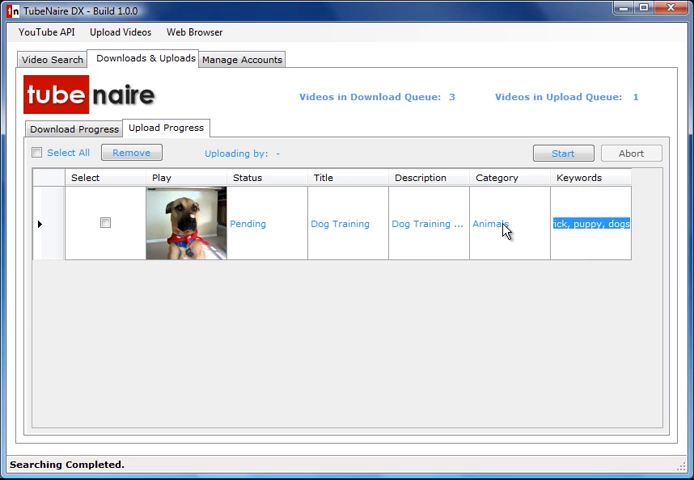
left_click(508, 223)
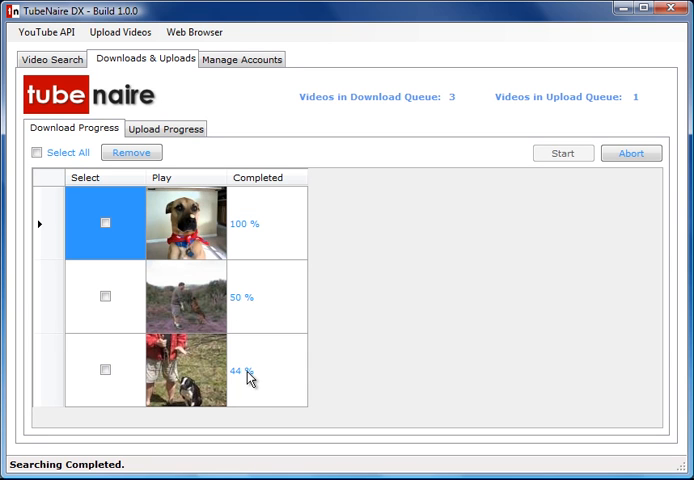
mouse_move(263, 348)
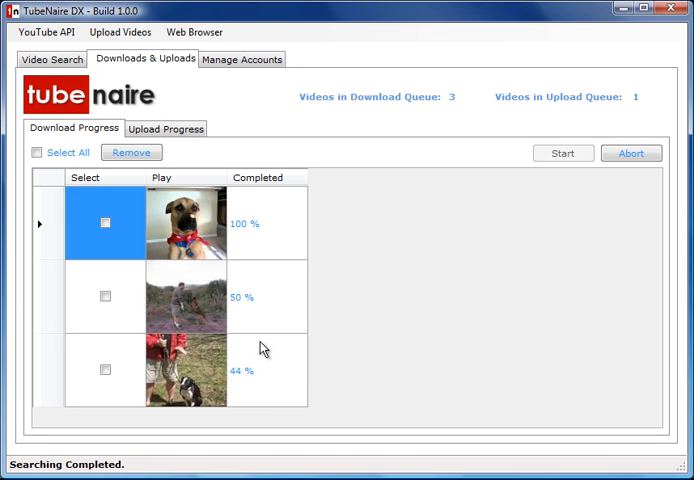
mouse_move(260, 374)
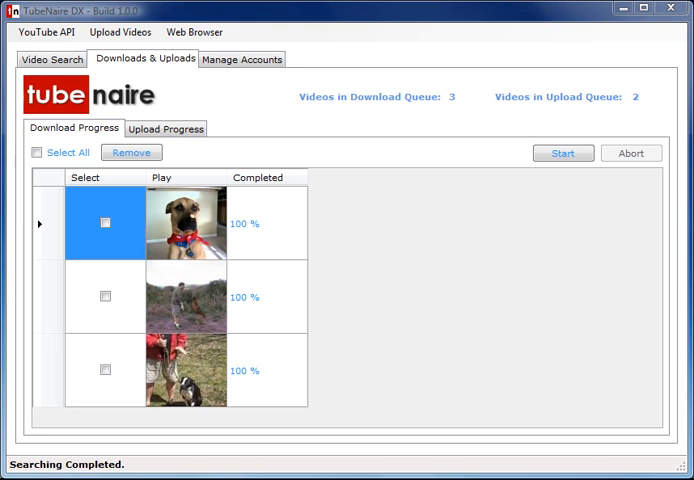
- Resume the downloads until the 'All Videos Downloaded' notice appears
left_click(563, 152)
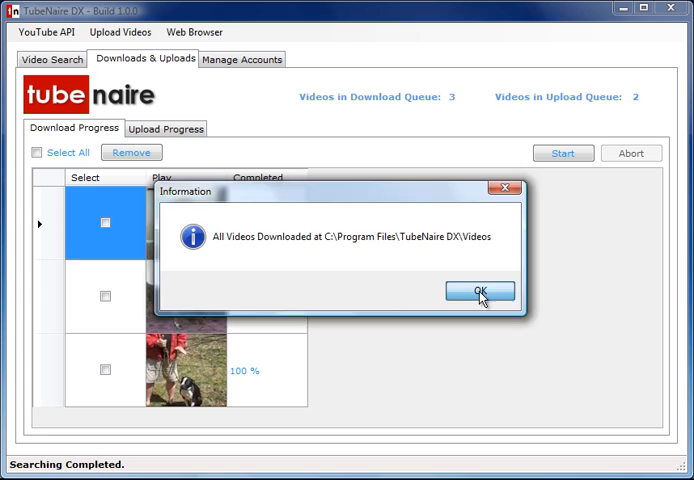
- Retitle the second upload 'dog training 2' and describe it as 'another dog training video'
left_click(480, 291)
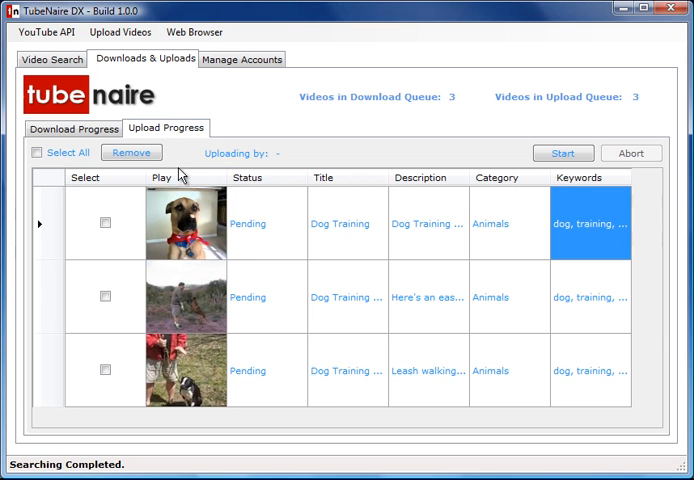
mouse_move(291, 295)
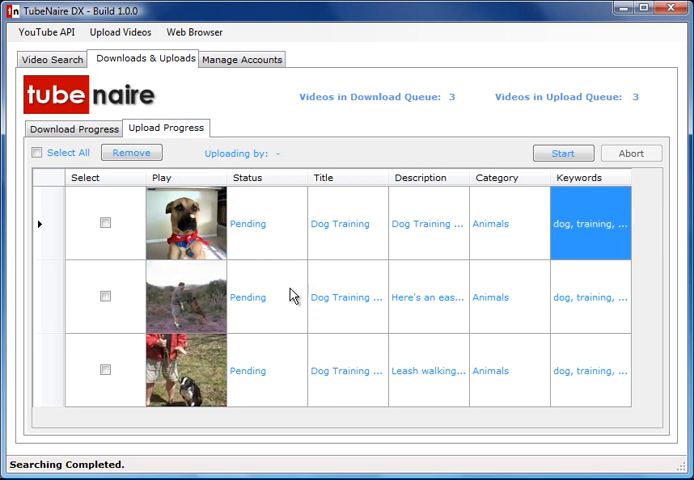
left_click(345, 298)
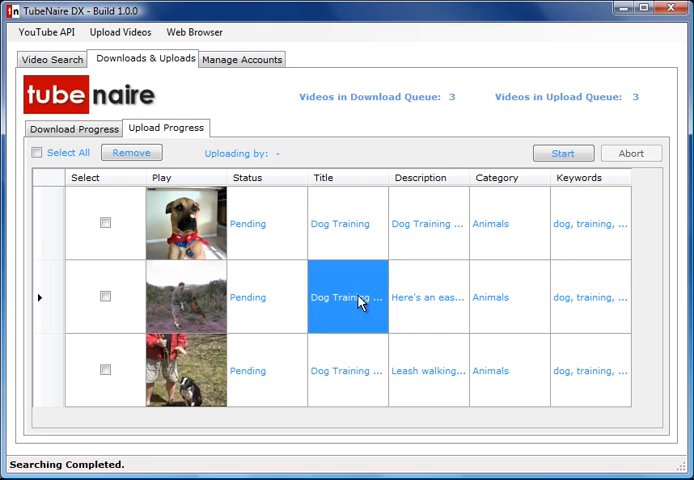
left_click(589, 297)
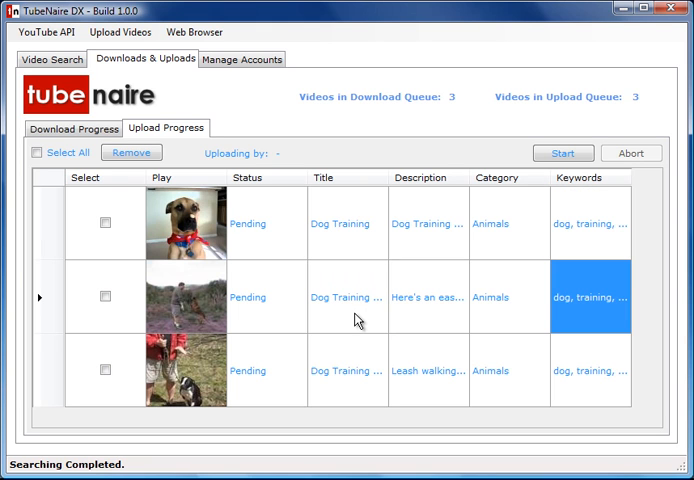
mouse_move(347, 262)
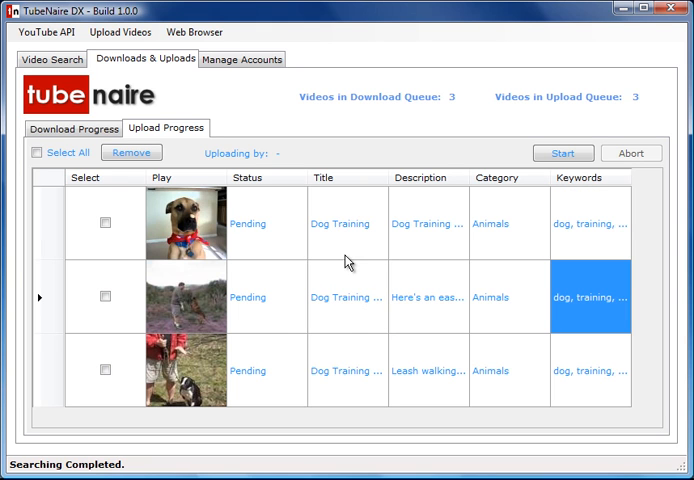
left_click(346, 297)
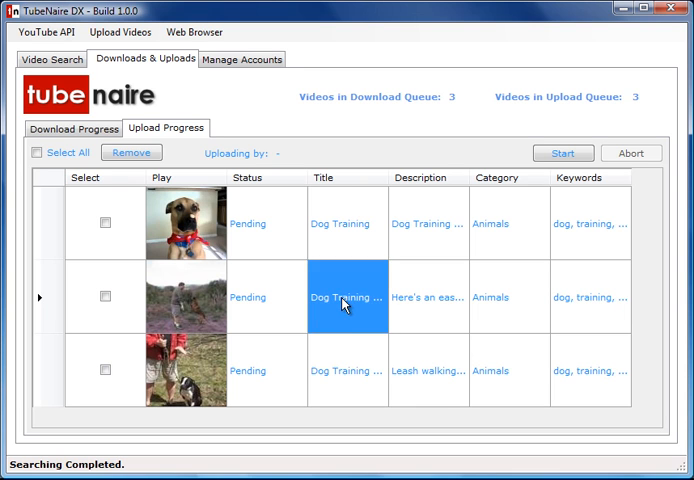
left_click(347, 297)
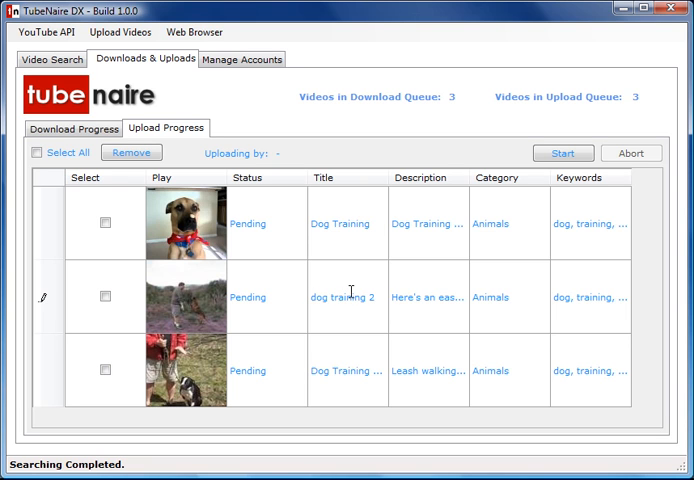
double_click(427, 297)
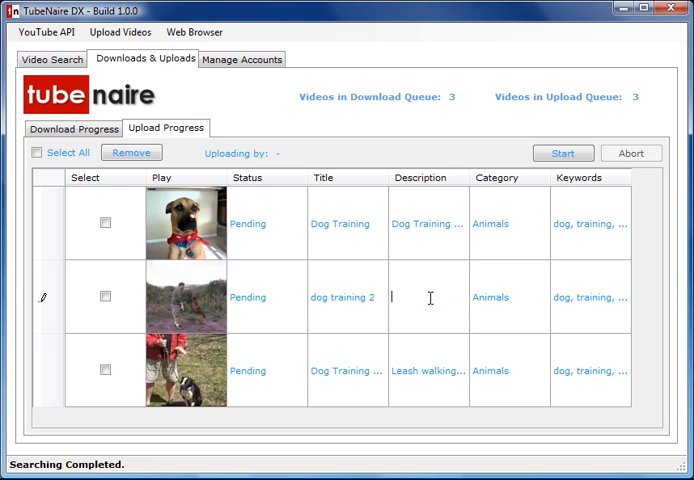
type("another dog t")
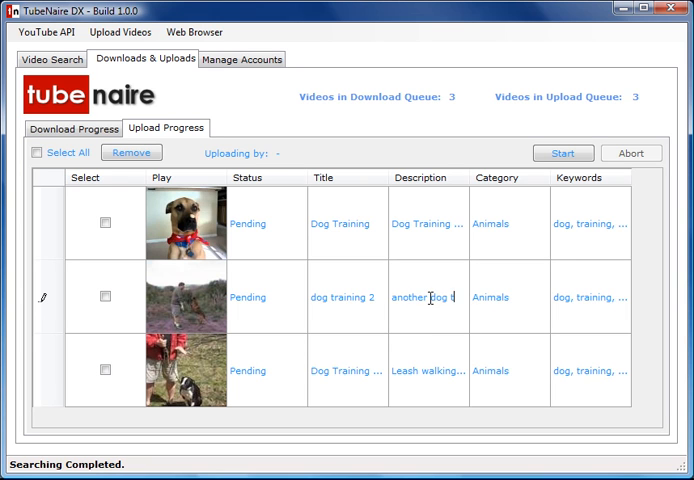
type("og training video")
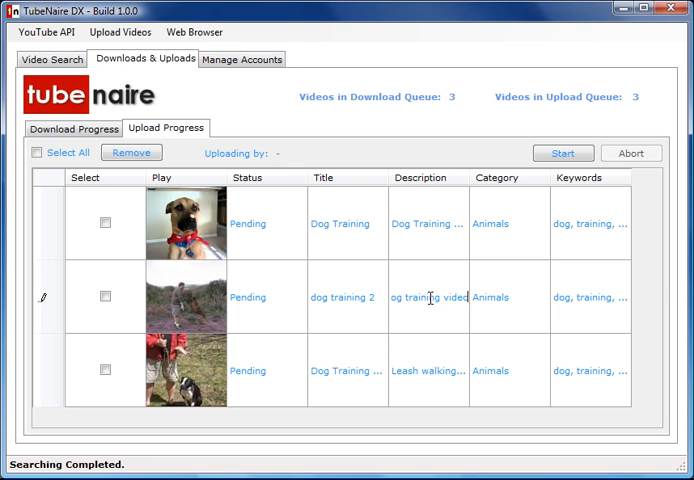
- Retitle the third upload 'dog training 3' and begin its description
left_click(348, 371)
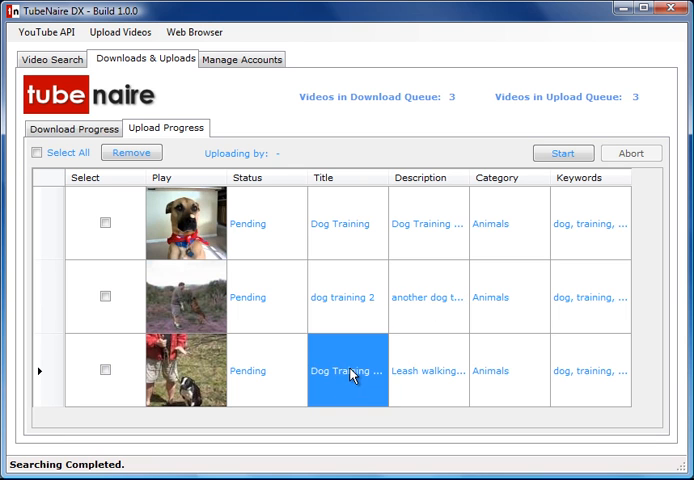
double_click(347, 371)
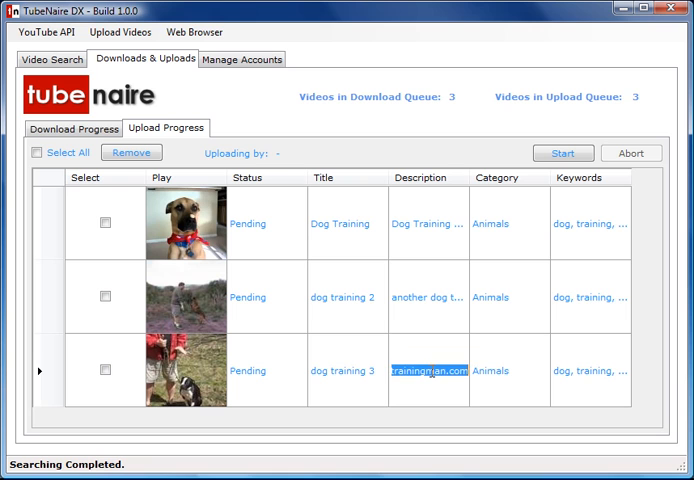
type("Leash walking")
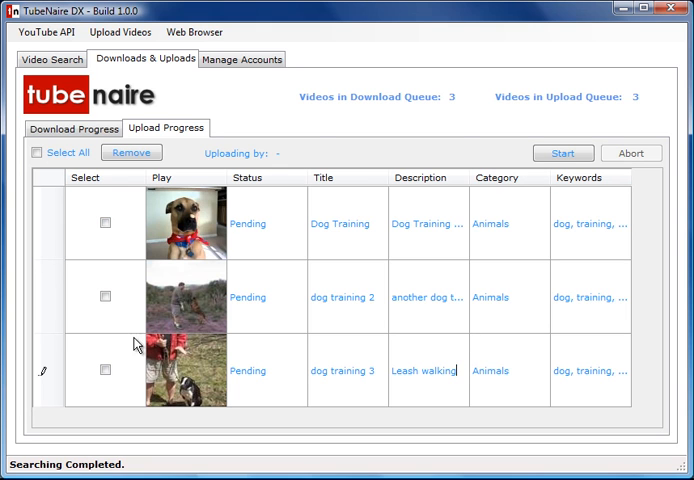
- Select all three videos and start uploading, dismissing the no-account warning
left_click(37, 152)
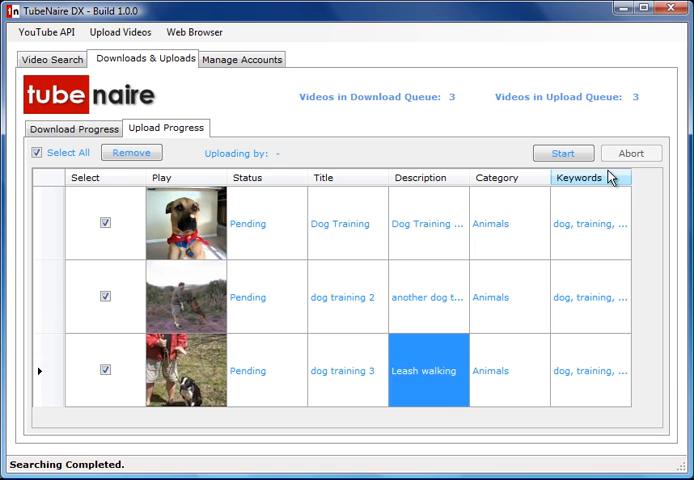
left_click(563, 153)
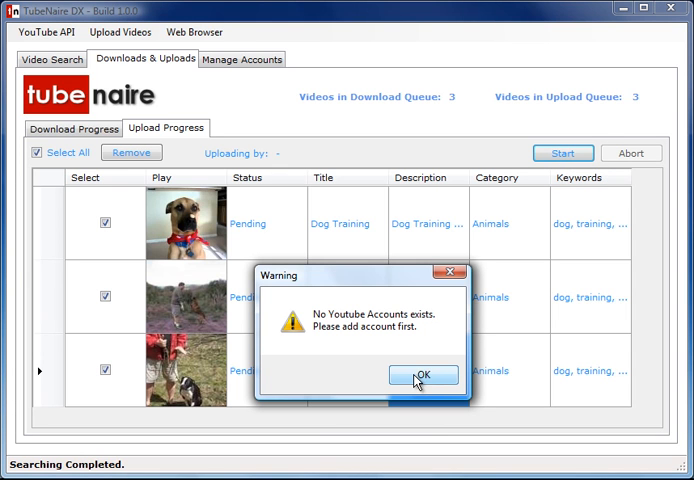
mouse_move(262, 323)
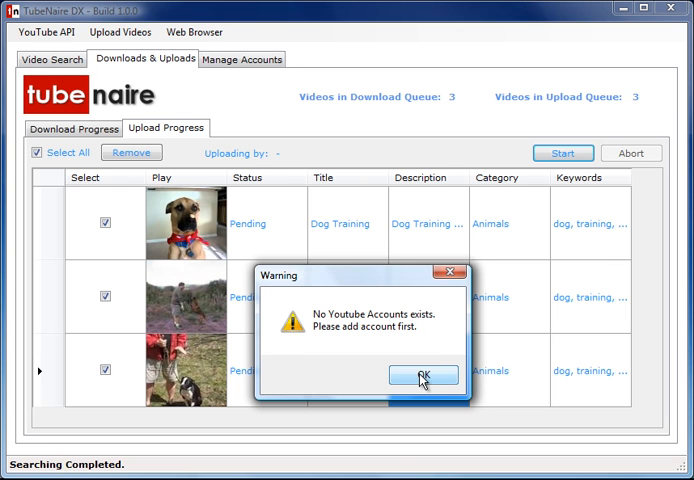
left_click(423, 375)
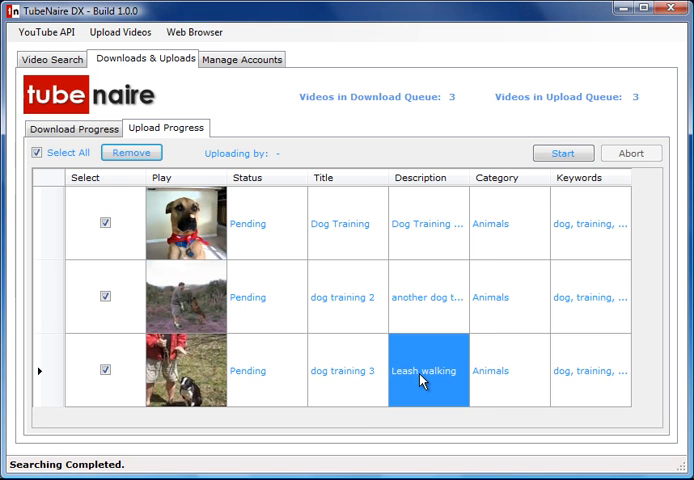
left_click(562, 153)
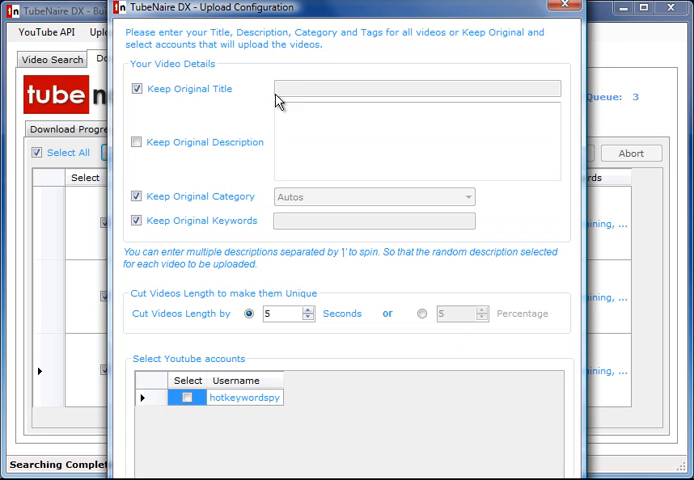
mouse_move(332, 103)
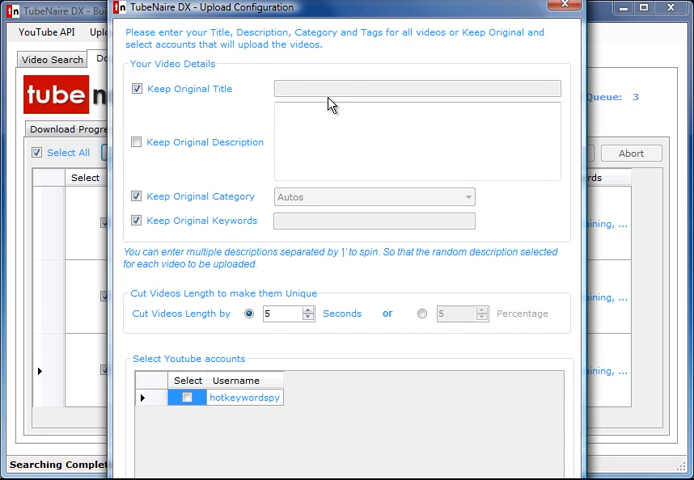
mouse_move(313, 100)
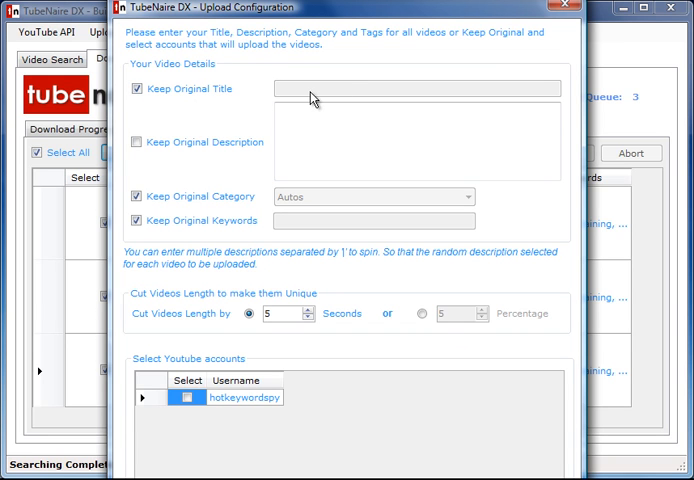
- Keep original descriptions and enter the spun title 'Dog Training 1 | Dog training 2'
left_click(140, 141)
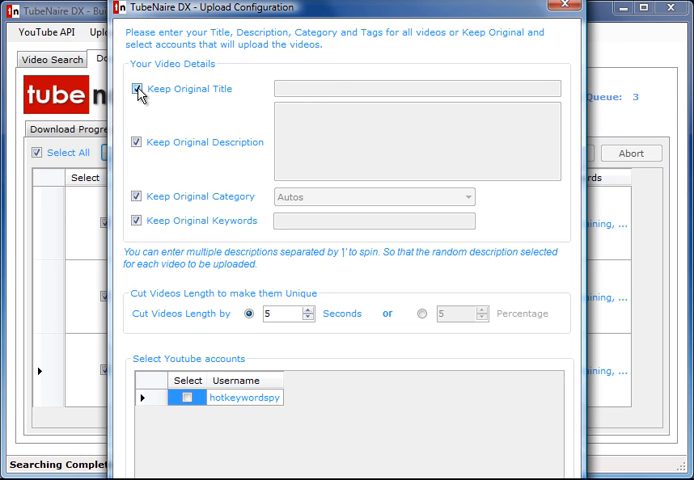
left_click(140, 89)
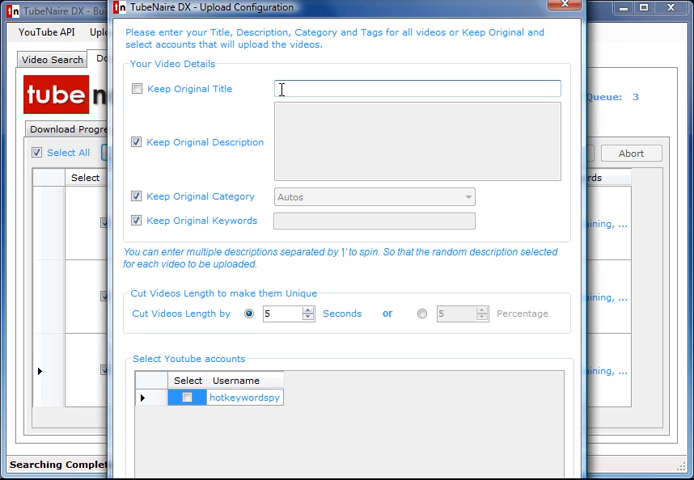
type("Dog T")
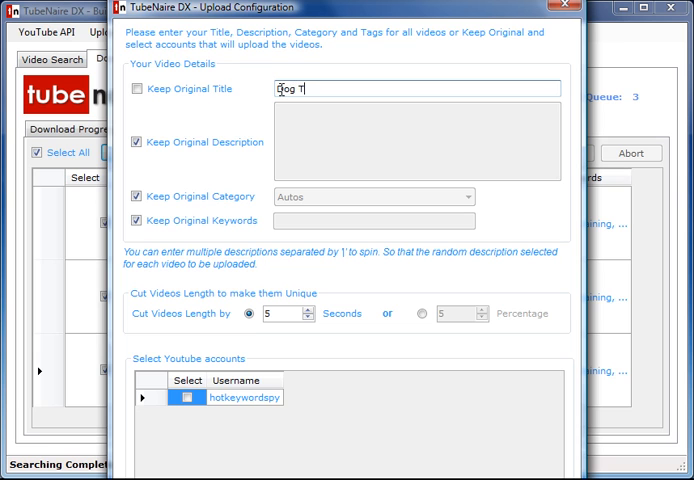
type("raining 1")
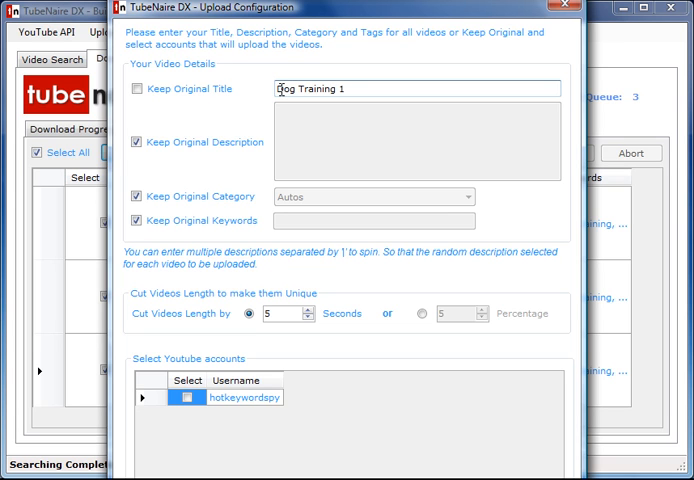
type("| Dog training")
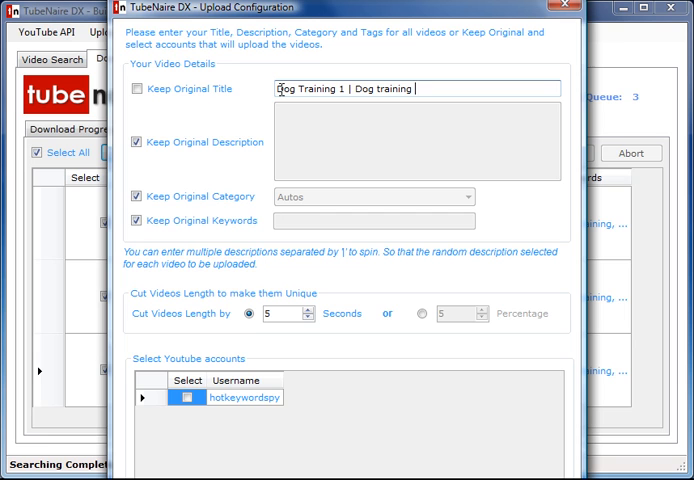
type("2")
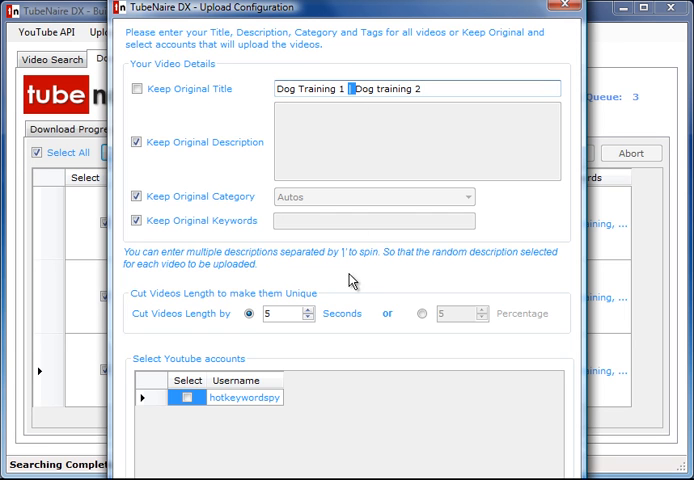
mouse_move(410, 141)
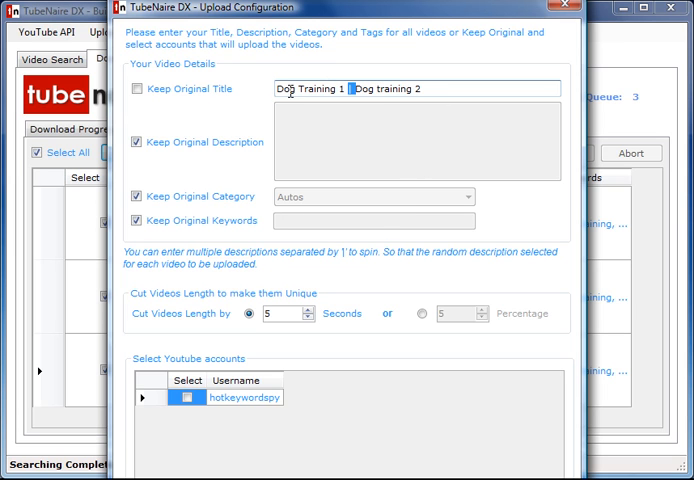
mouse_move(343, 168)
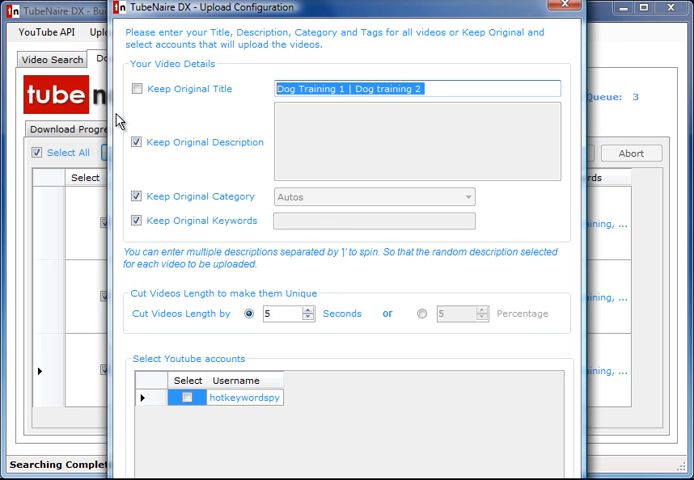
- Re-enable original titles, select the YouTube account, and confirm to begin uploading
left_click(137, 88)
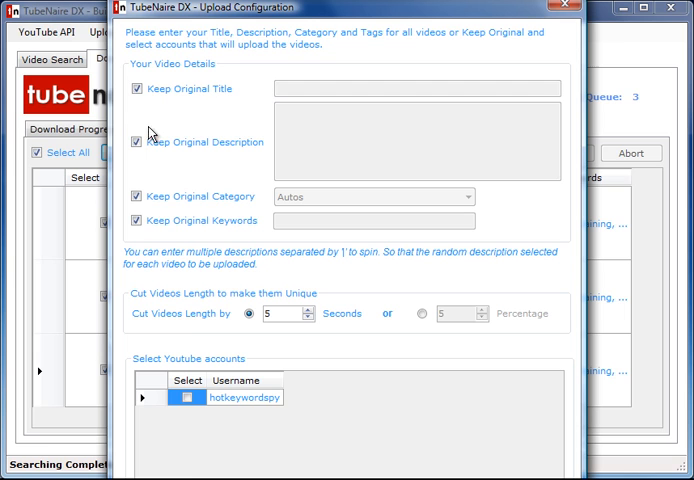
left_click(191, 397)
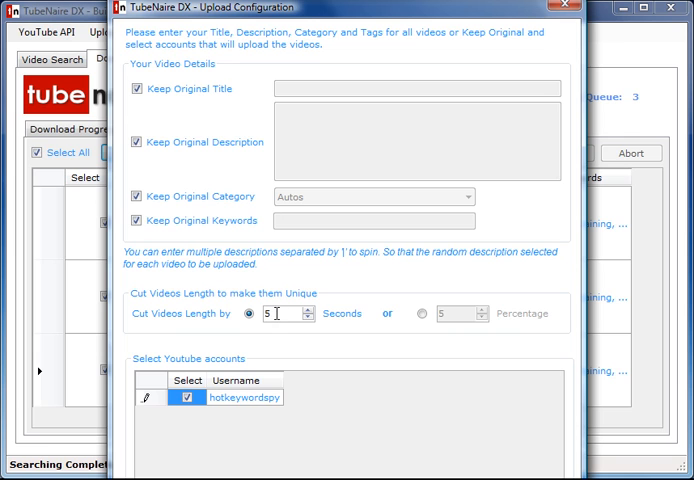
left_click(422, 312)
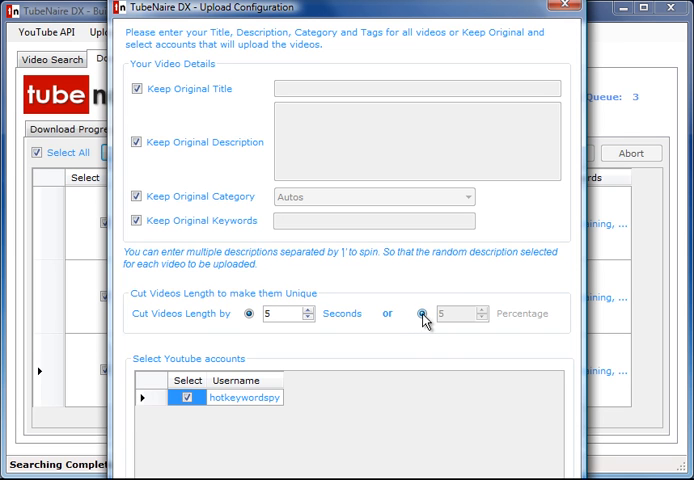
left_click(422, 313)
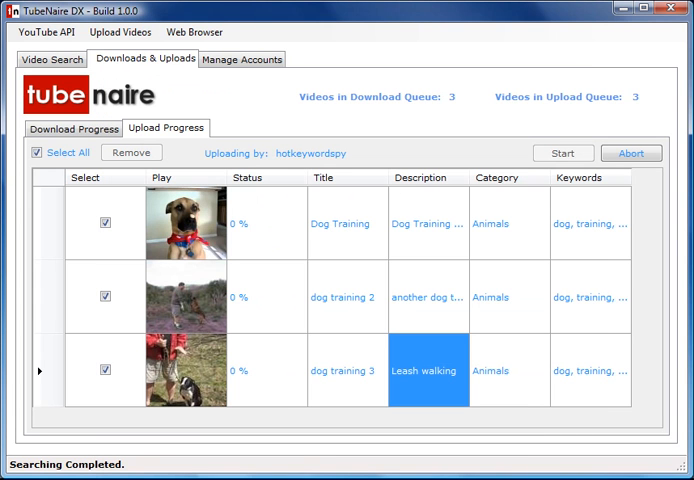
mouse_move(246, 216)
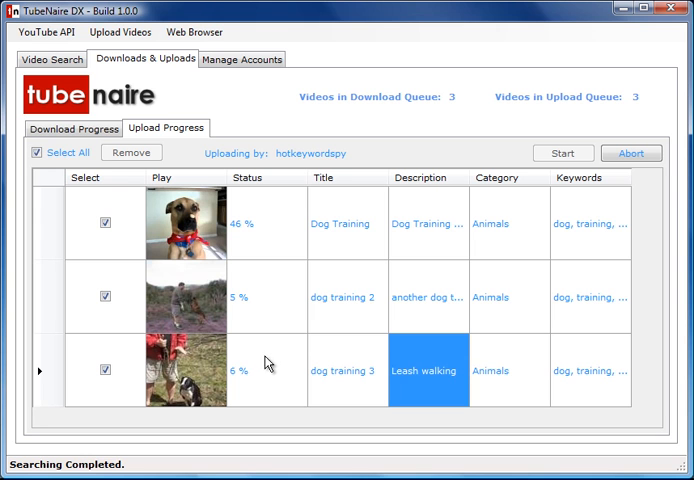
- Open the Upload Videos dialog from the menu bar while uploads run
left_click(119, 32)
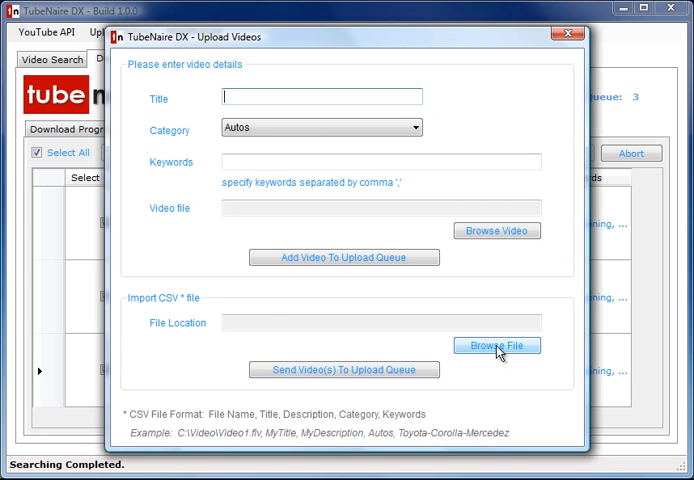
mouse_move(155, 300)
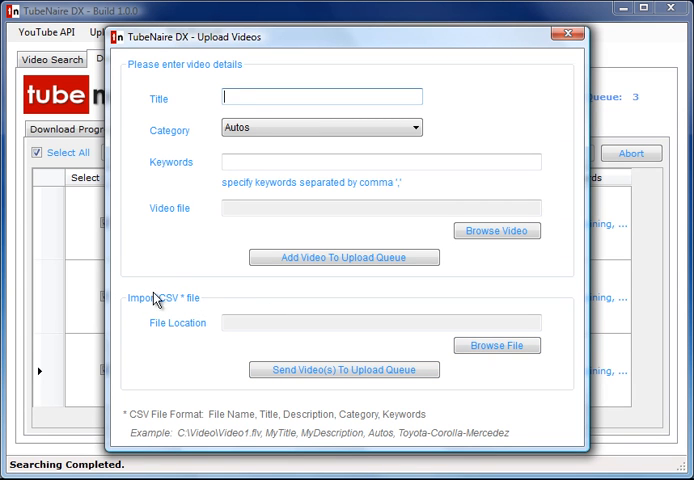
mouse_move(150, 288)
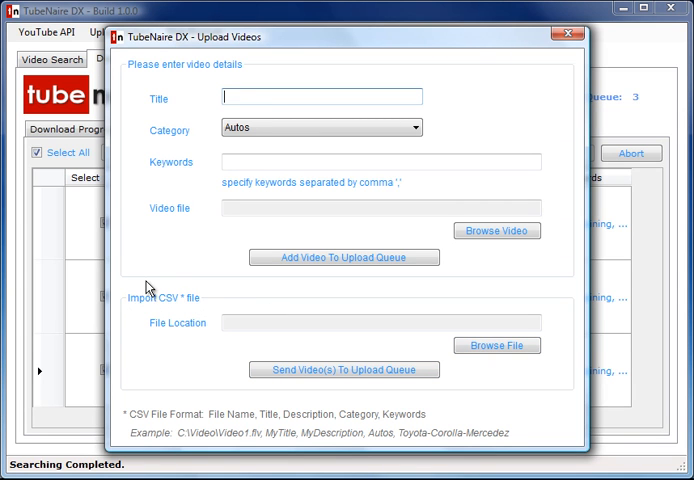
mouse_move(140, 422)
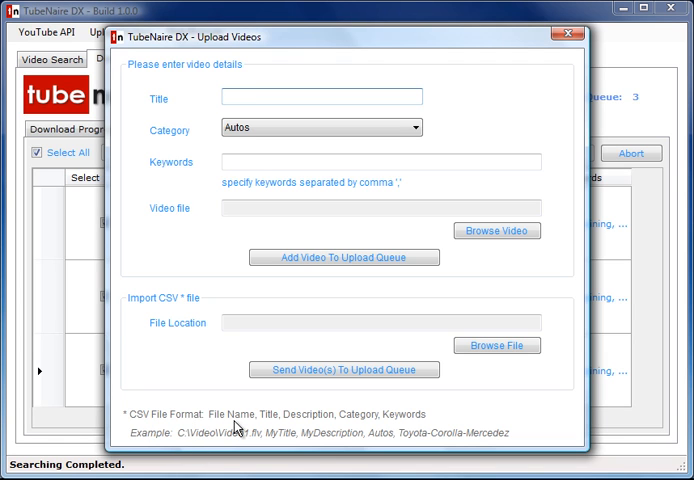
mouse_move(275, 427)
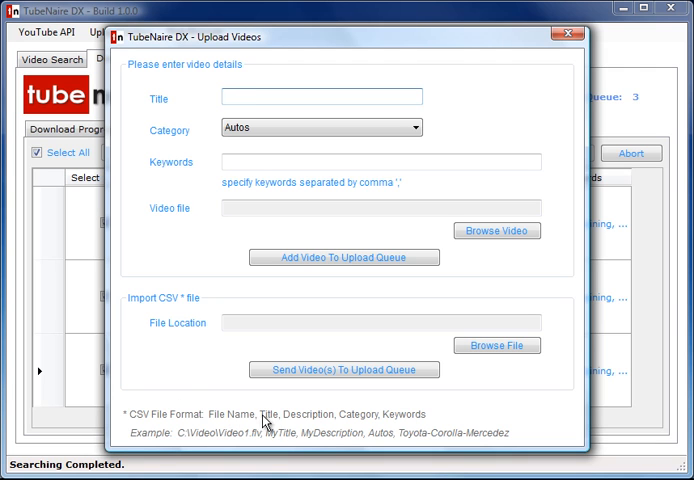
mouse_move(222, 414)
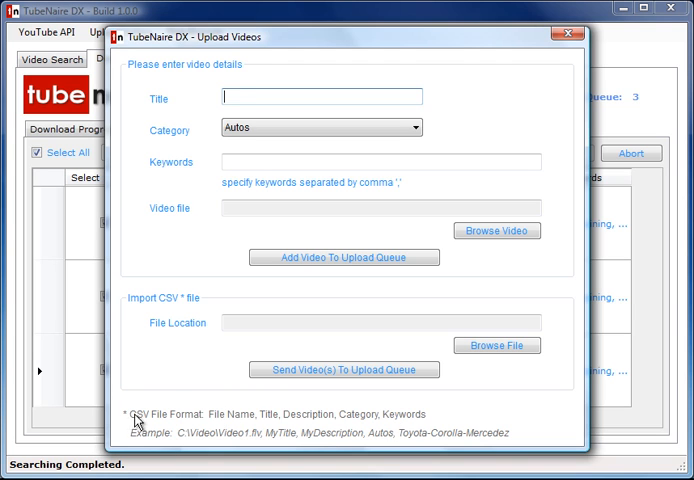
mouse_move(230, 442)
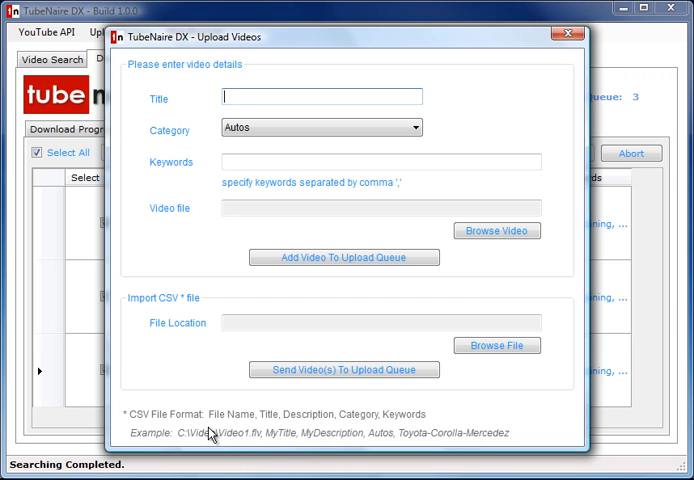
mouse_move(187, 443)
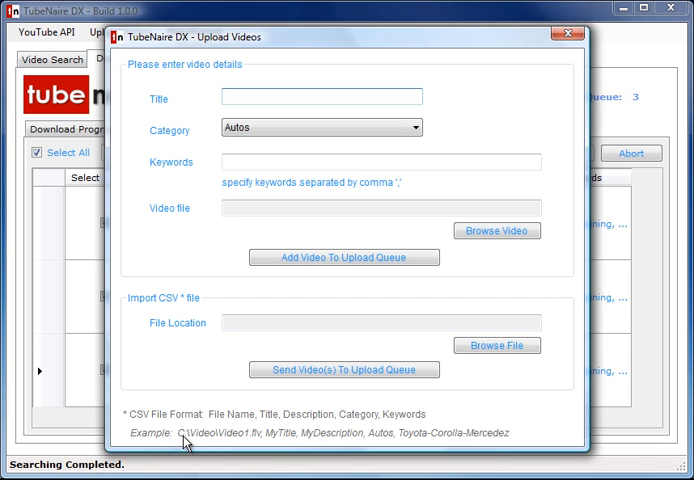
mouse_move(205, 444)
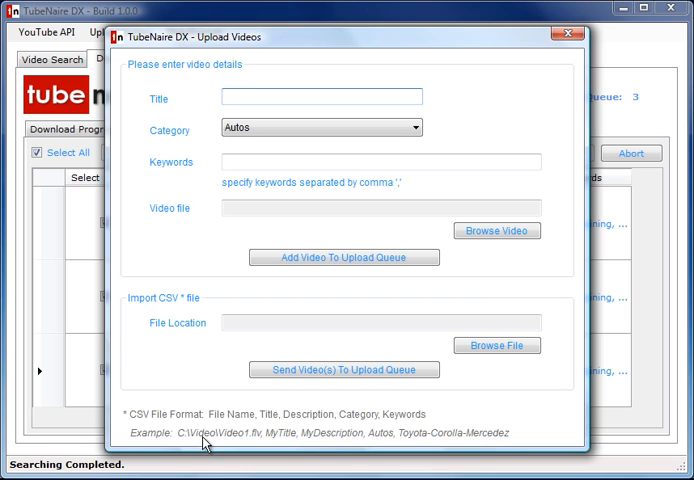
- Check the category list, keep Autos, and close the Upload Videos form without queuing
left_click(320, 96)
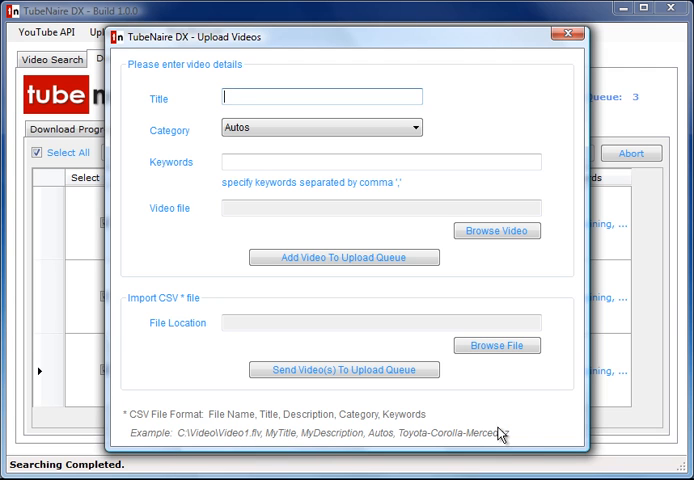
mouse_move(190, 440)
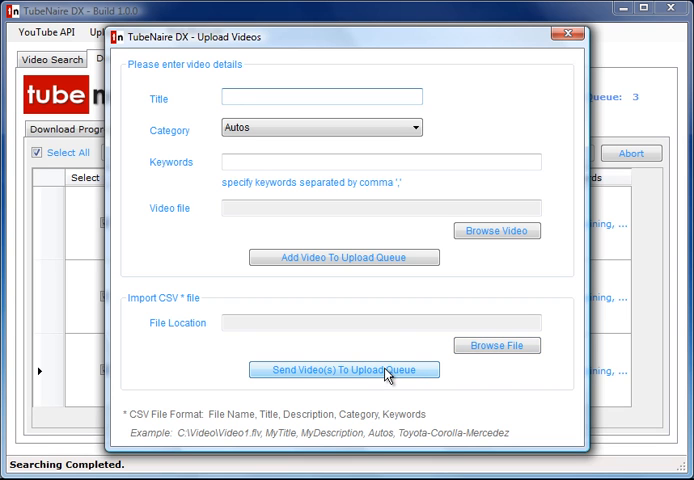
mouse_move(451, 281)
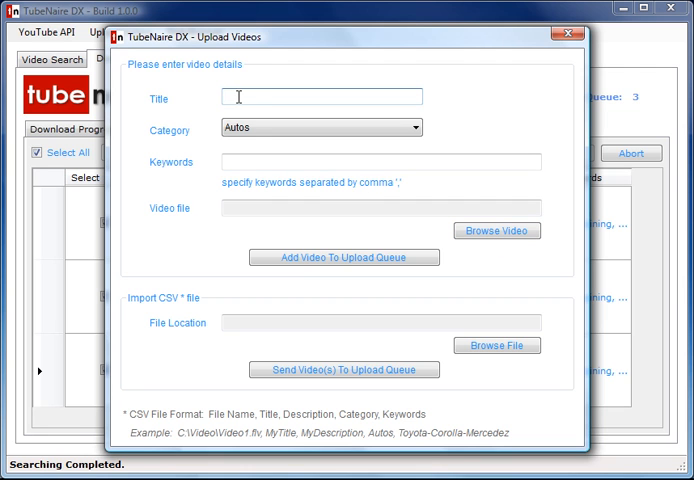
left_click(410, 127)
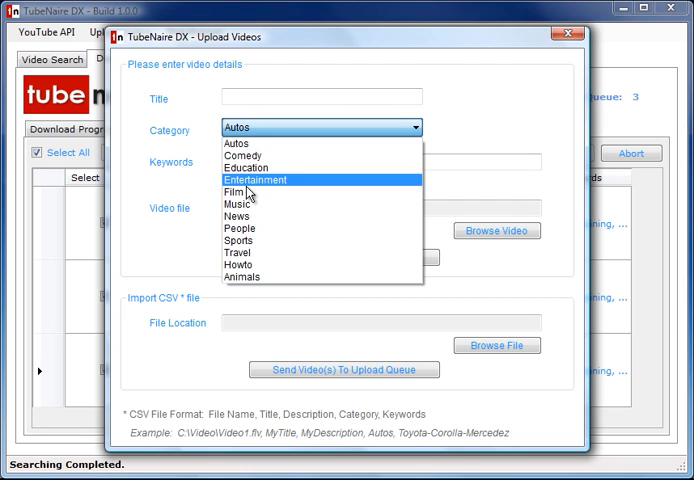
mouse_move(263, 143)
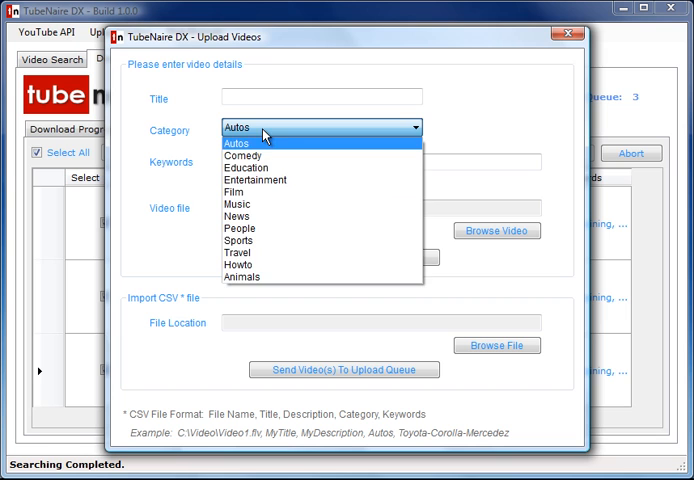
left_click(235, 142)
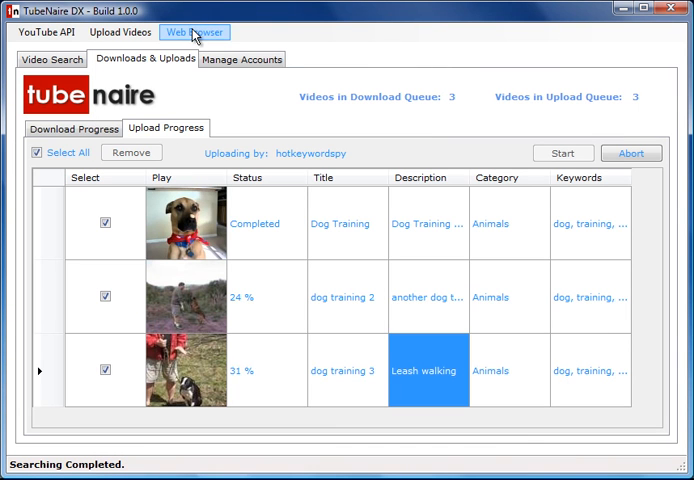
left_click(194, 32)
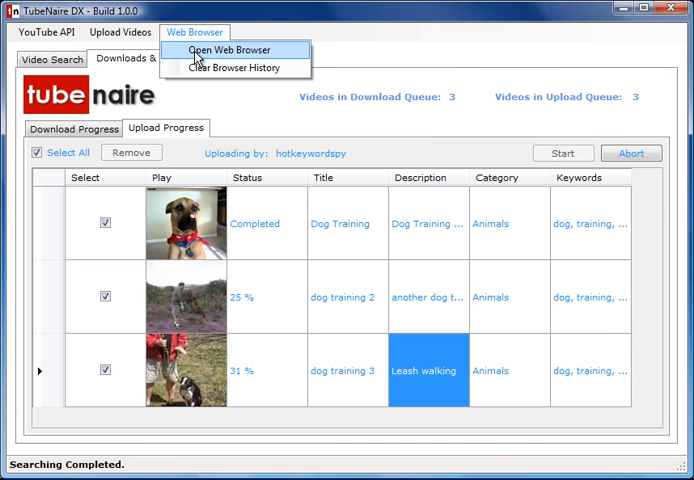
left_click(232, 50)
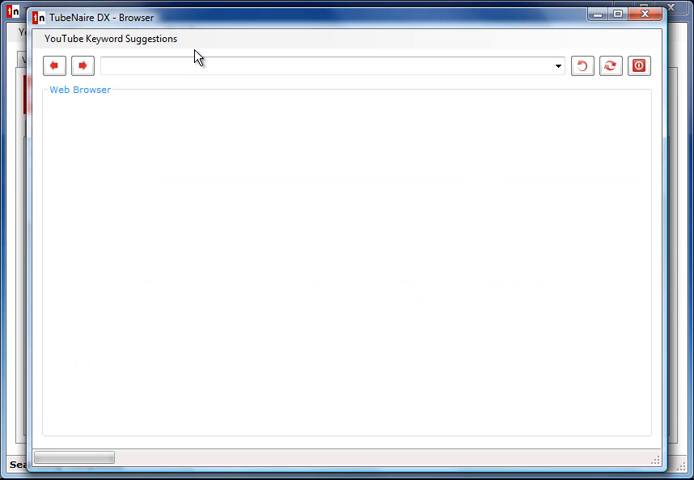
left_click(109, 39)
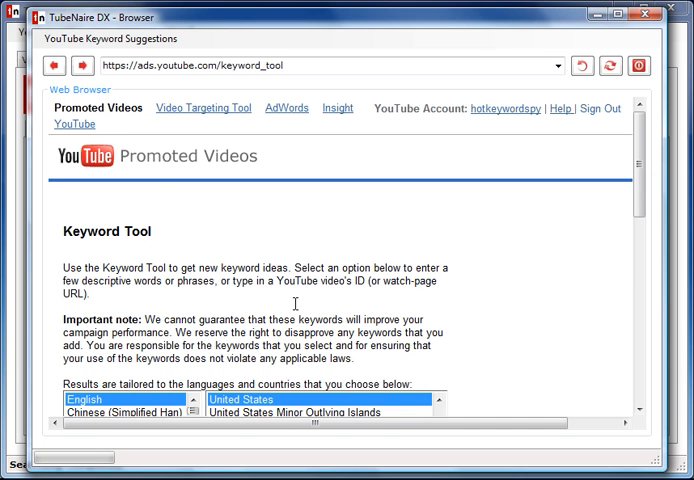
scroll("down", 3)
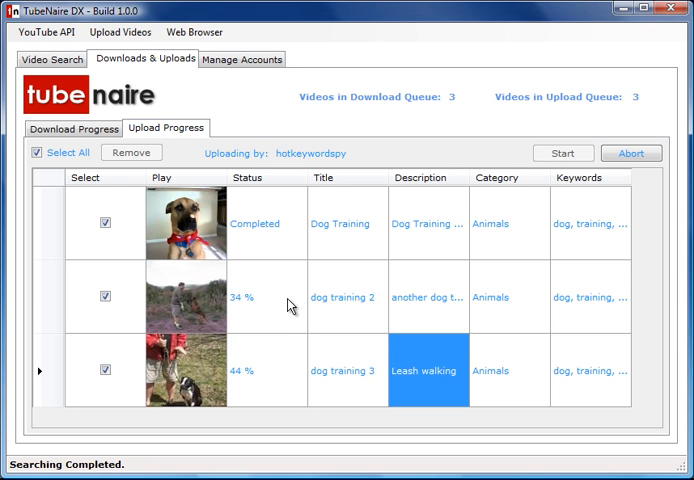
mouse_move(250, 107)
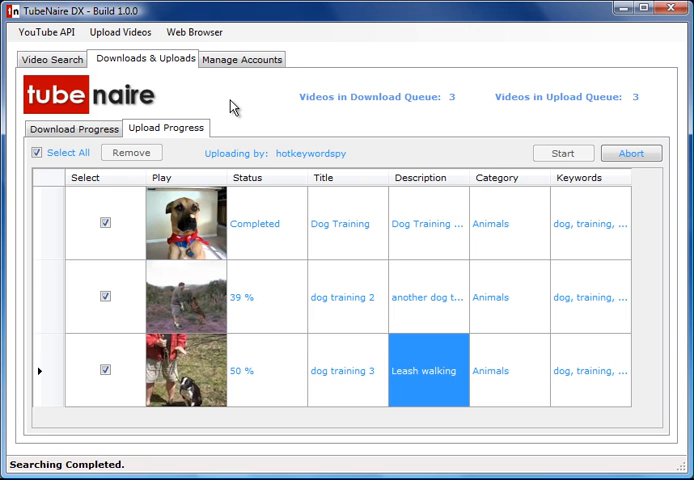
mouse_move(359, 291)
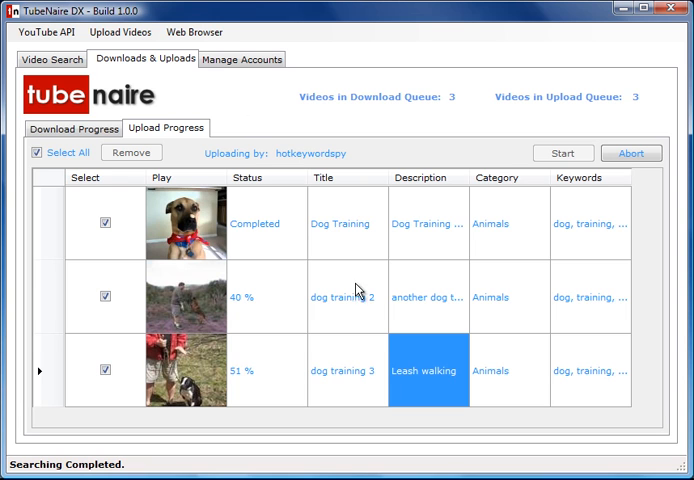